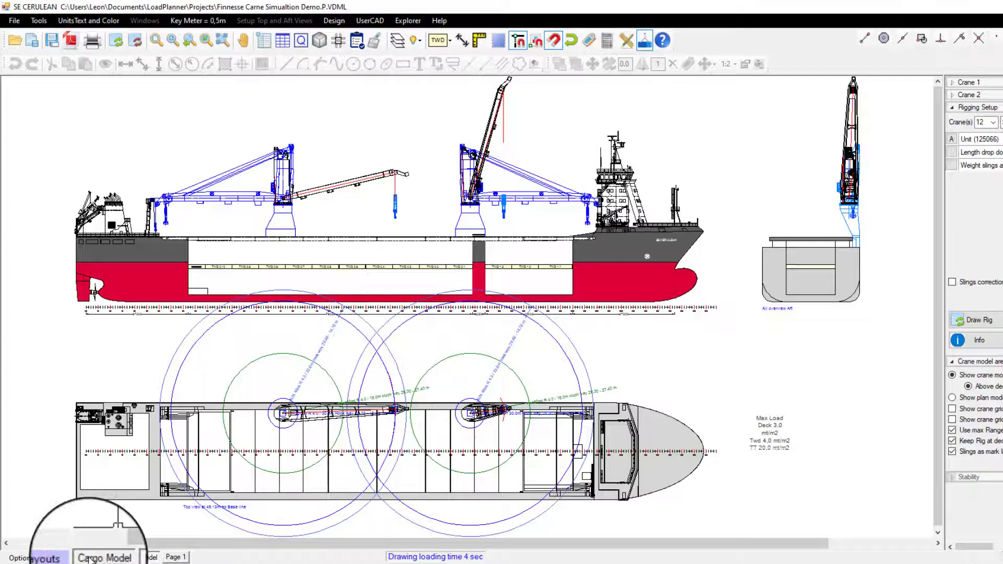
Step: Switch the drawing window to the Cargo Model layout
click(57, 557)
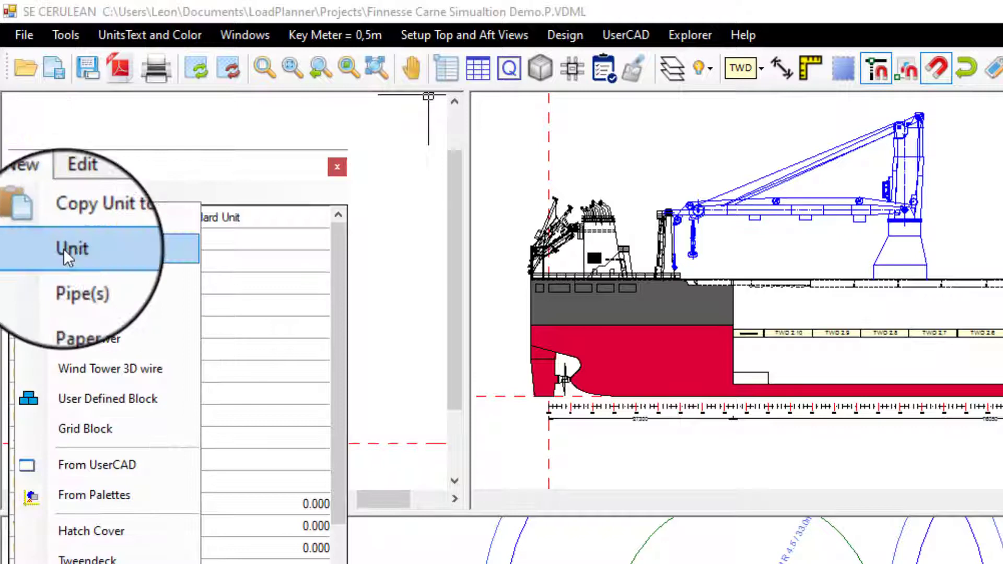
Step: Add a new cargo unit in Unit Properties
click(109, 368)
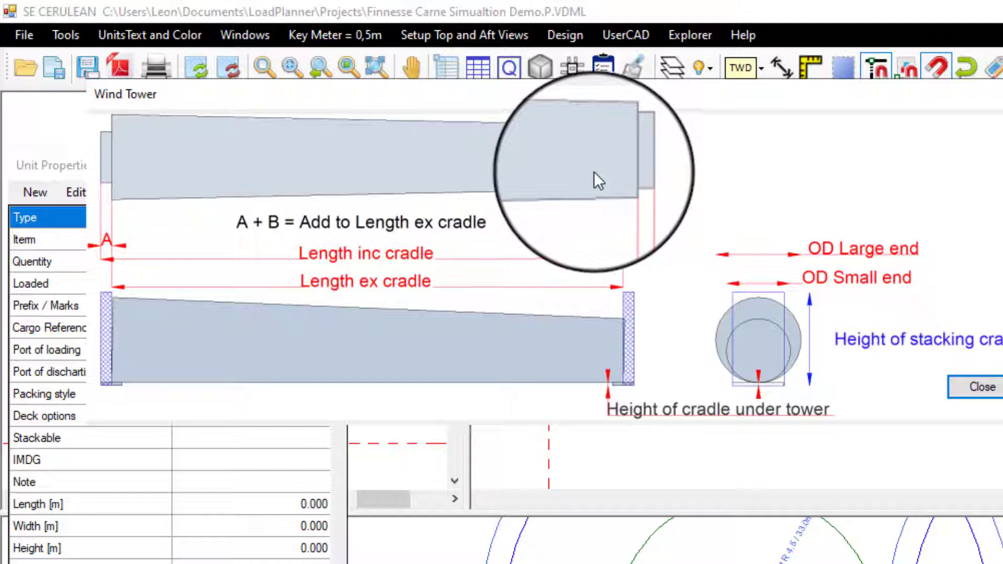
mouse_move(902, 285)
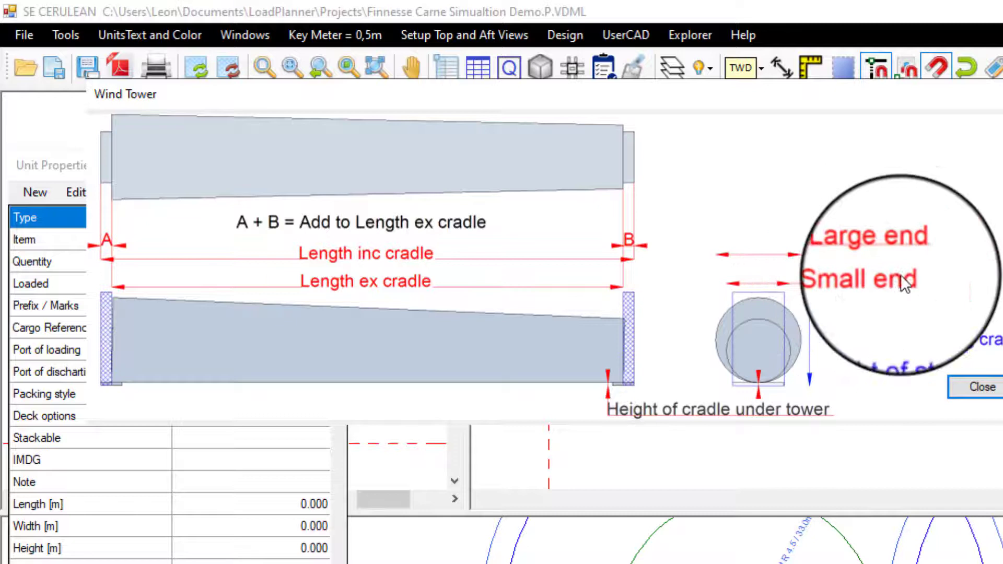
mouse_move(117, 325)
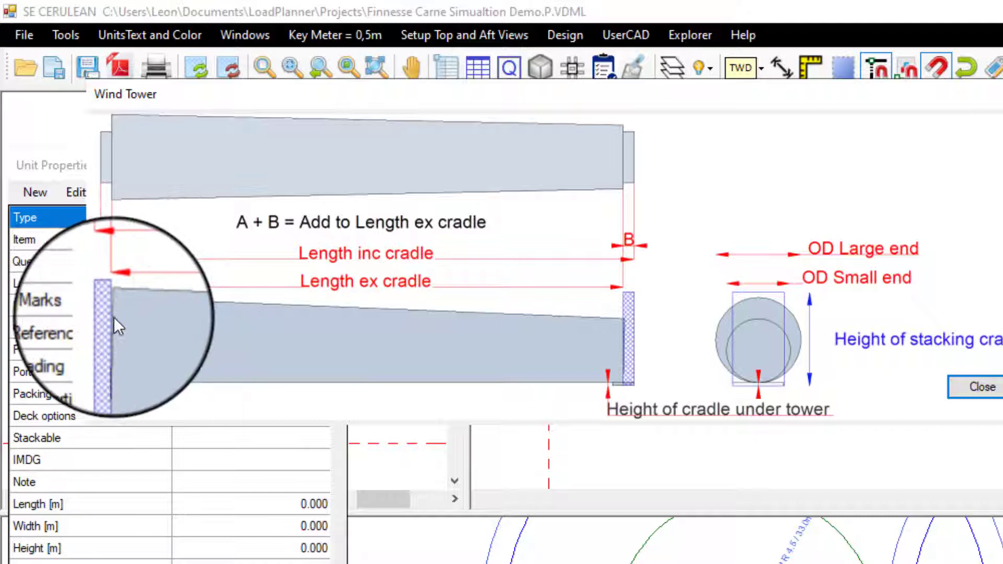
mouse_move(621, 342)
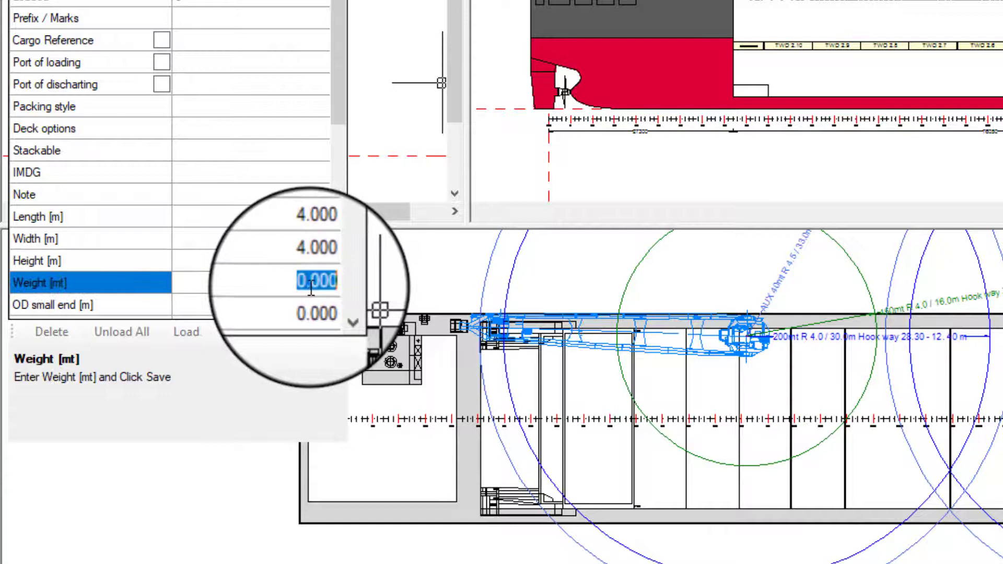
Step: Enter the 200 t weight and a 4 m large-end diameter for the tower
text(200)
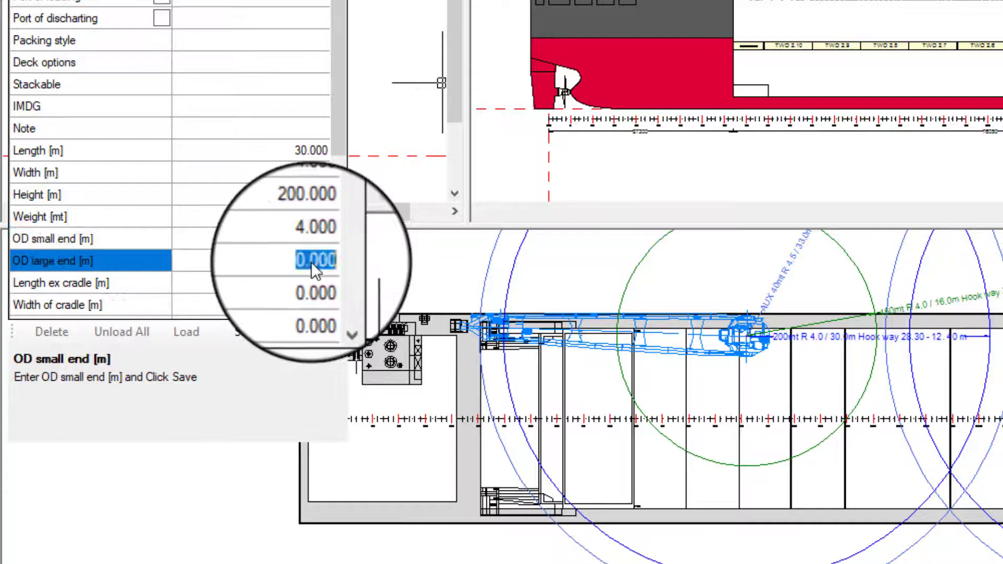
click(61, 283)
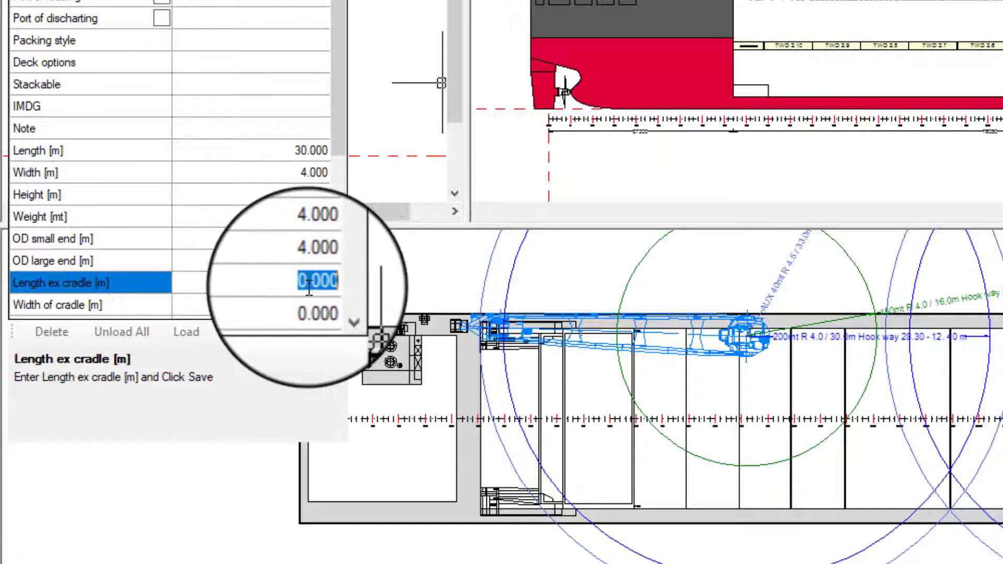
text(4)
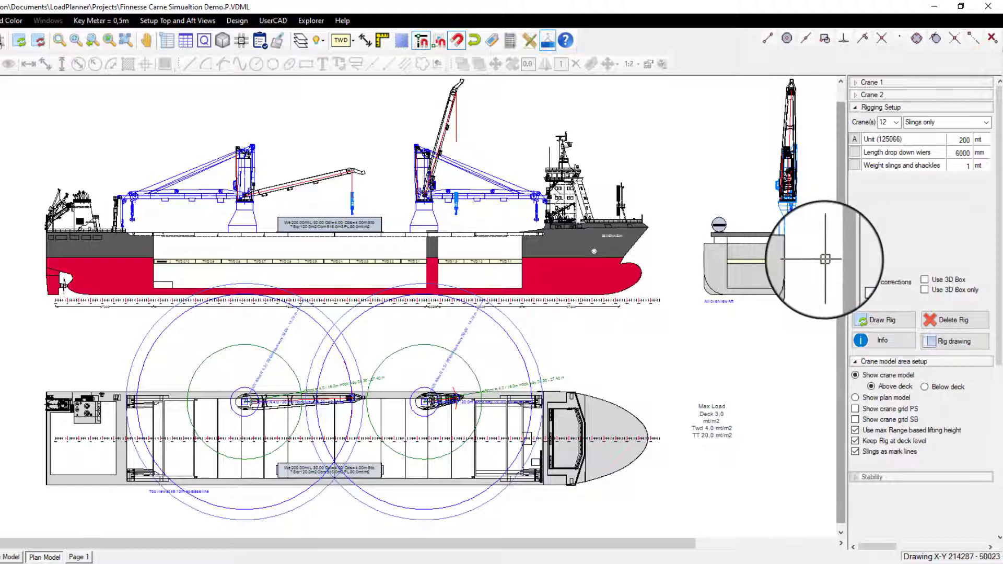
mouse_move(542, 285)
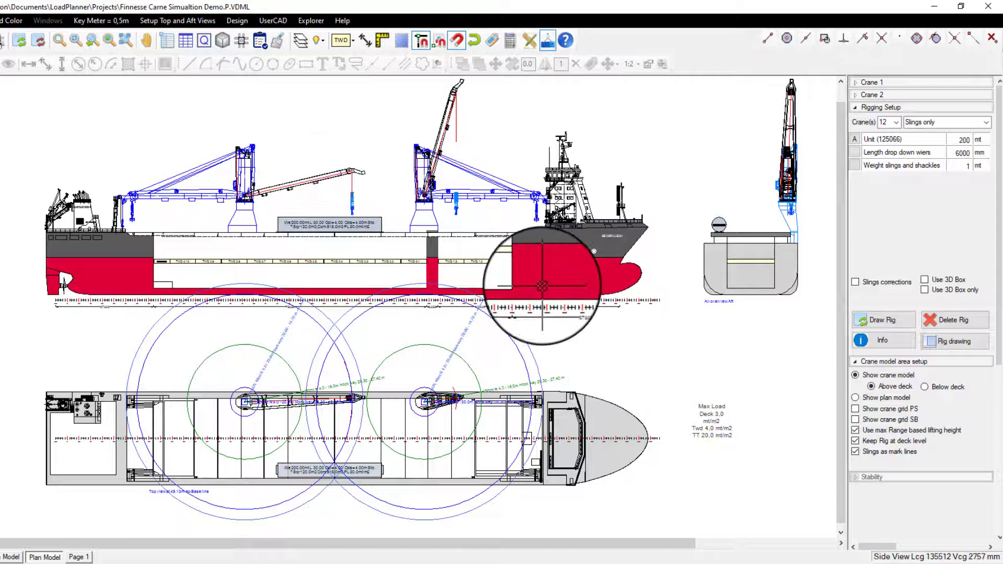
mouse_move(368, 202)
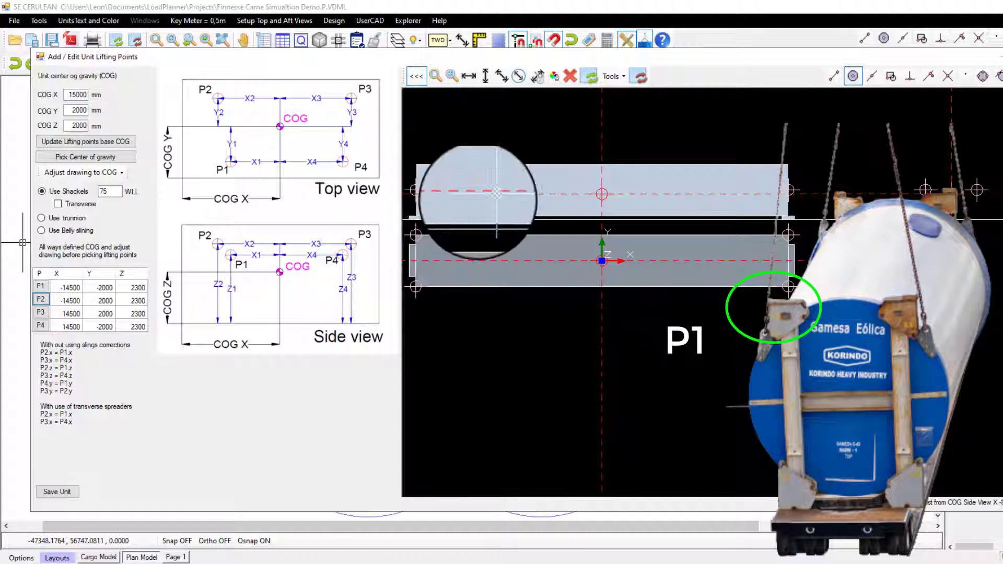
Step: Pick the tower's centre of gravity on the drawing for lifting points P1–P4
click(42, 326)
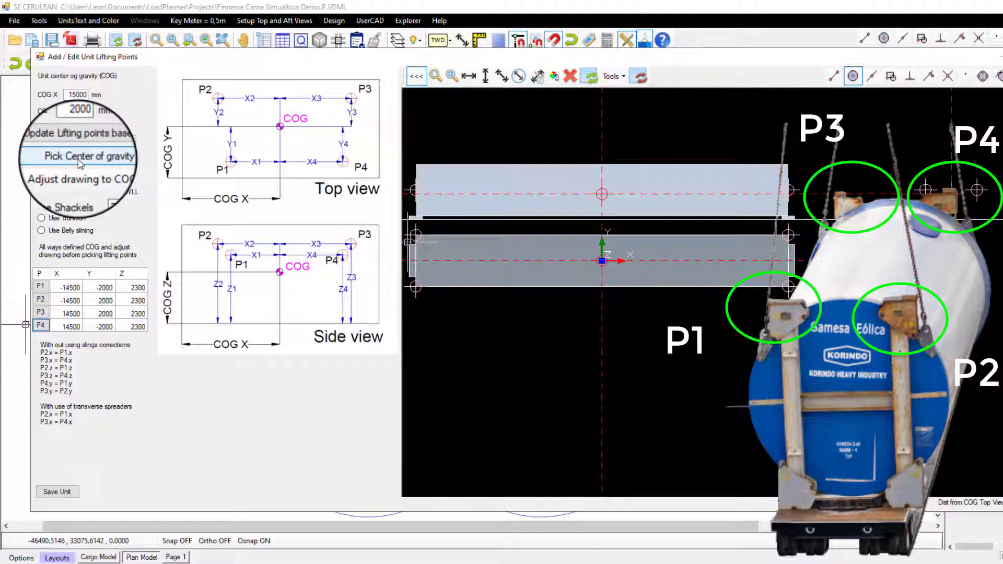
click(88, 156)
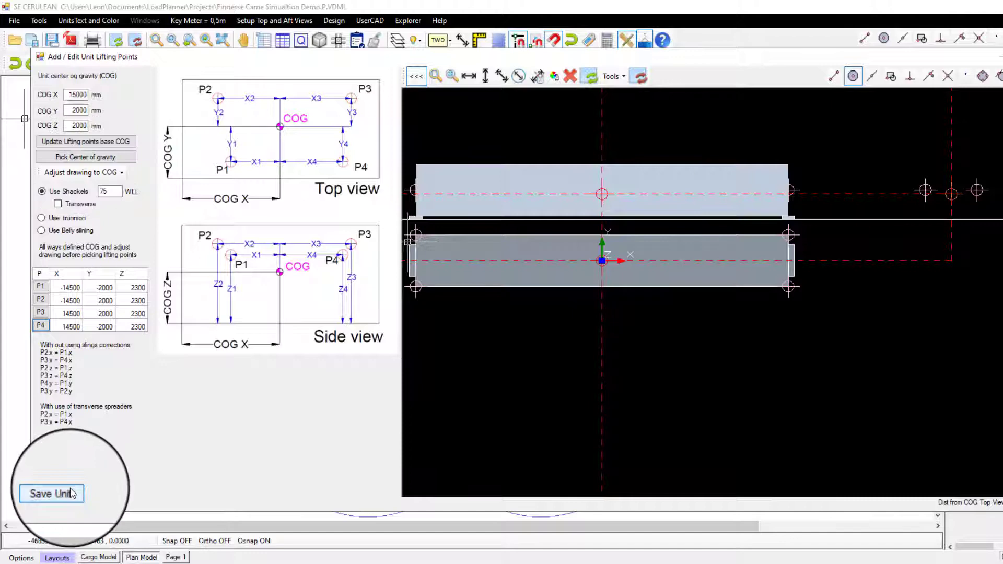
Step: Save the tower unit and select both cranes (12) for the rig
click(50, 493)
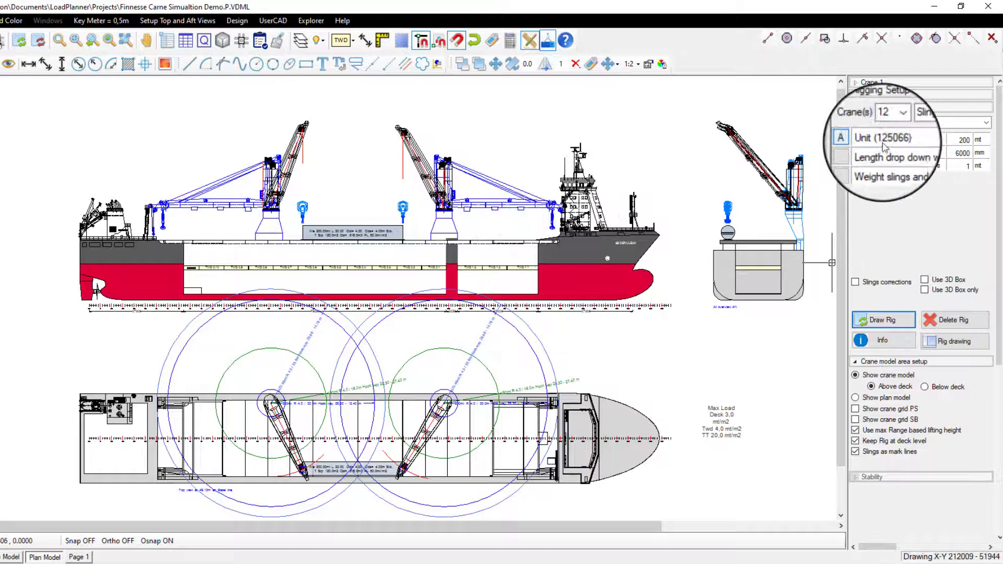
click(904, 122)
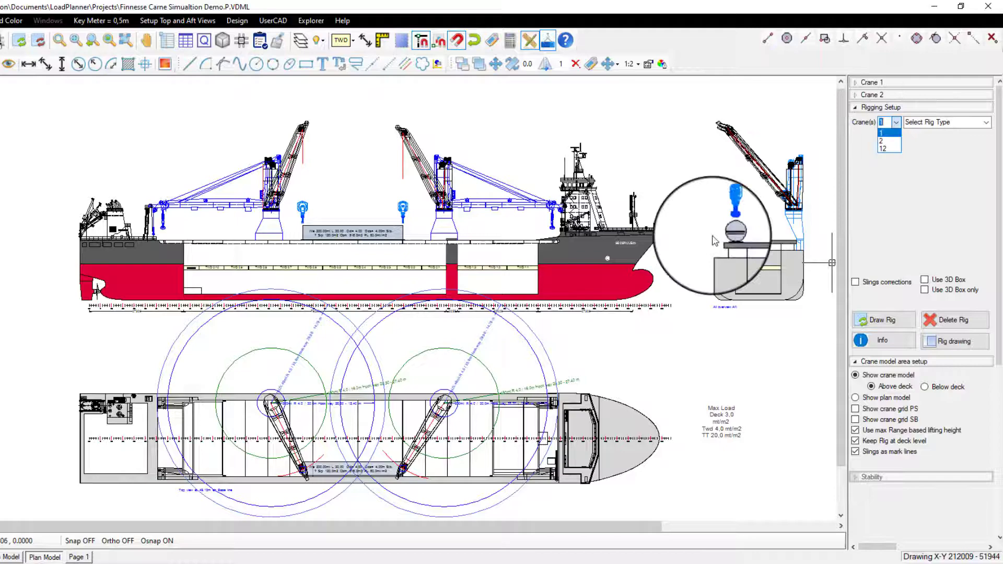
click(883, 148)
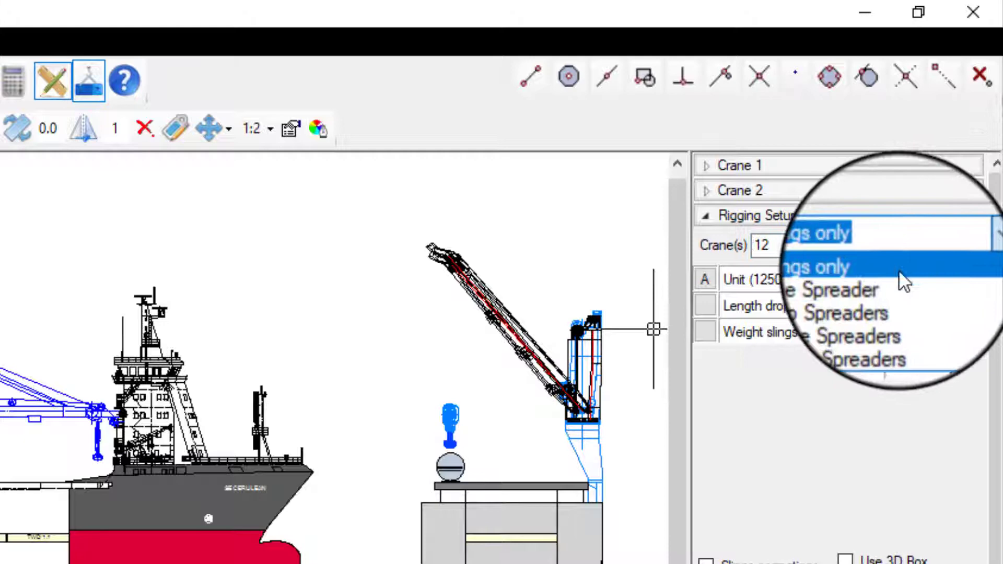
Step: Set the rig type to Slings only and draw the sling rig onto the tower
click(812, 267)
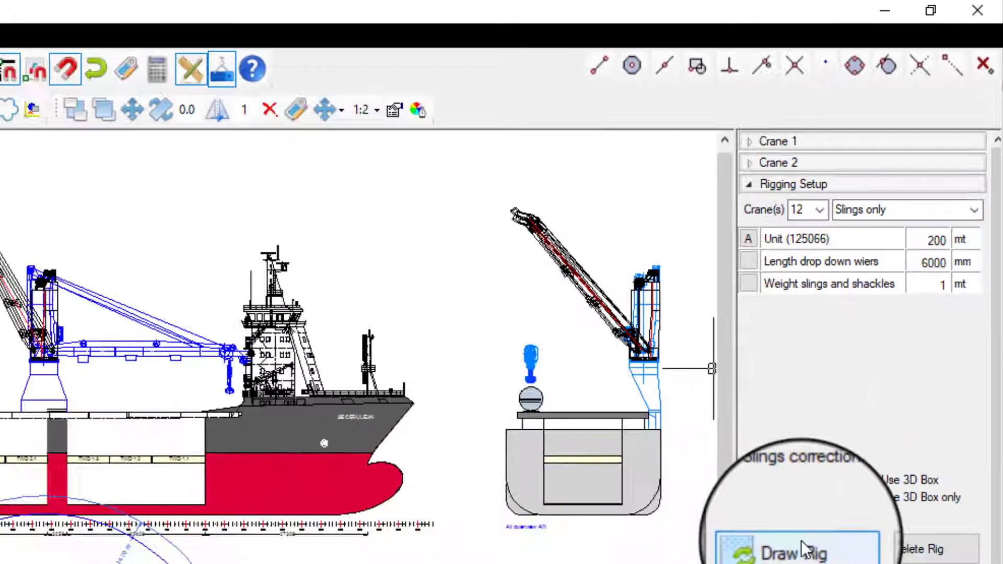
click(796, 552)
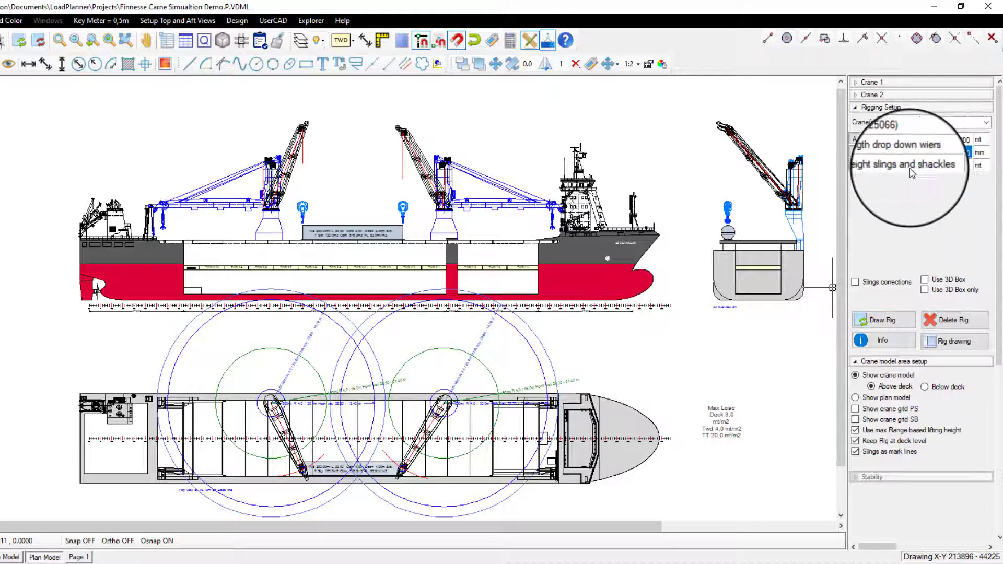
click(882, 320)
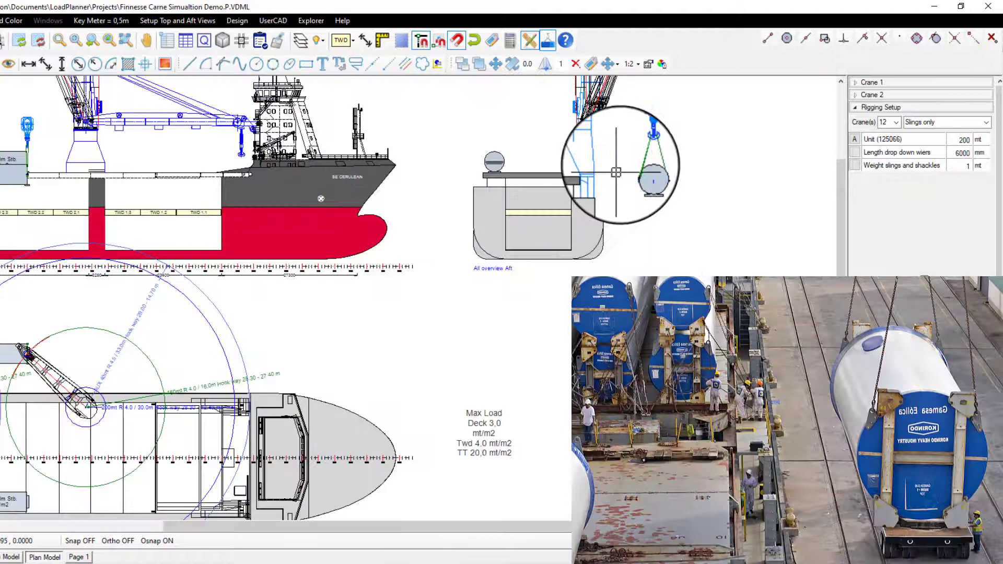
Step: Show Crane 1's position and load values and the lift Steps window
click(871, 82)
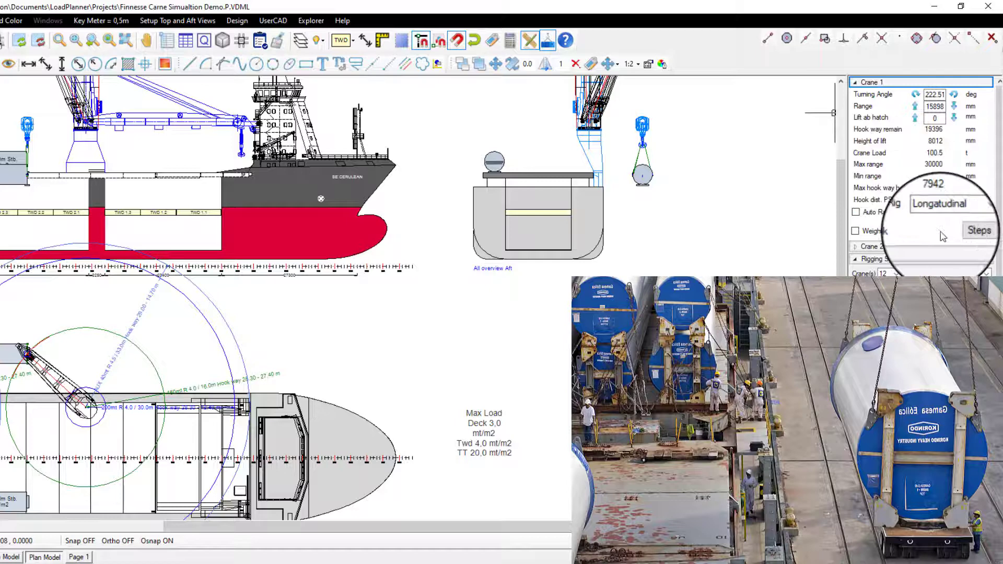
click(979, 230)
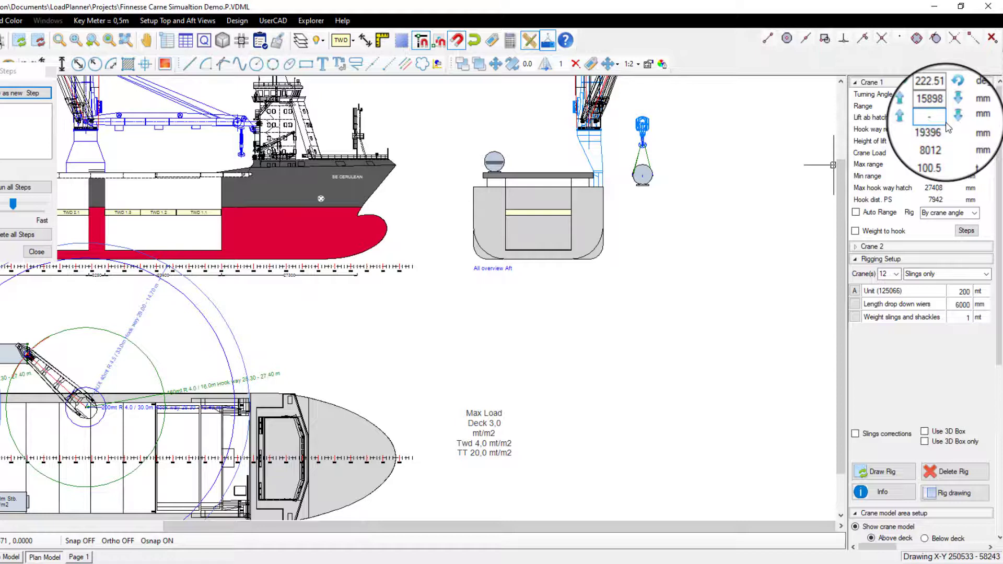